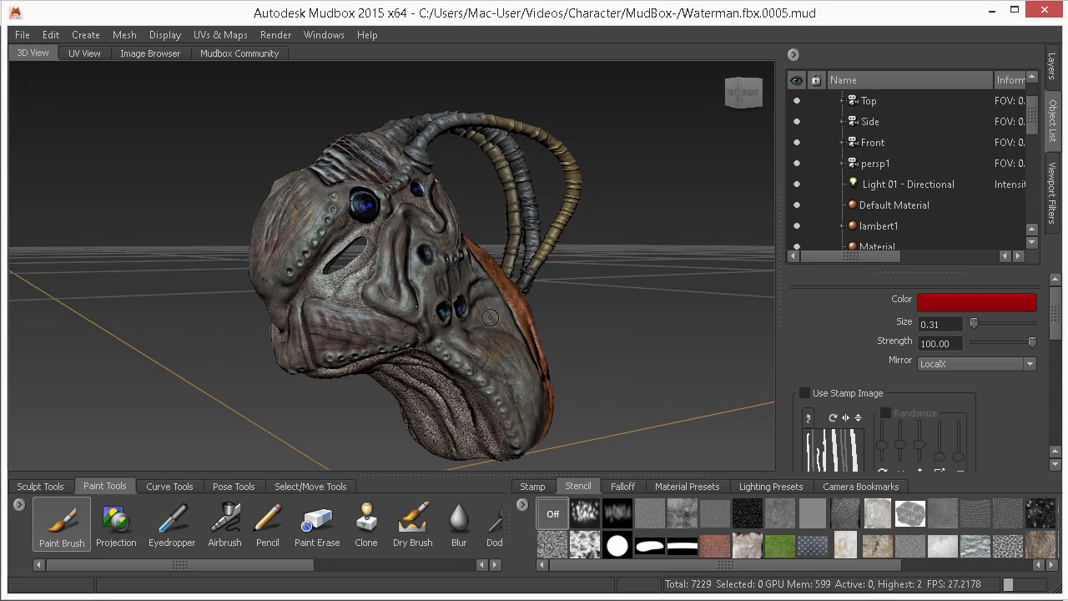
Send the entire Waterman head scene to Maya as a new scene, accepting the texture paths.
left_click(221, 34)
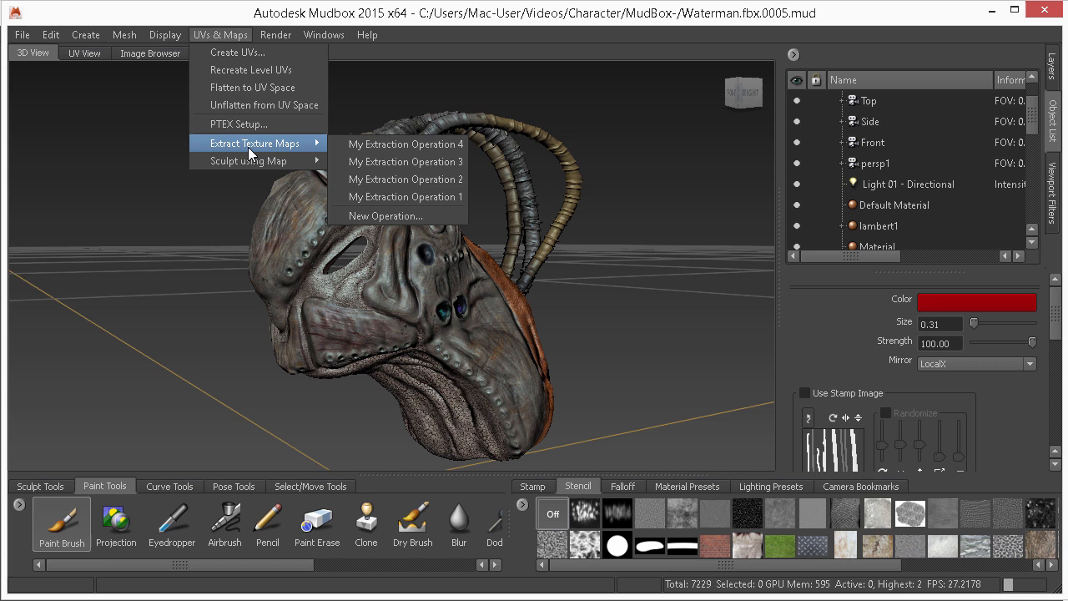
mouse_move(287, 147)
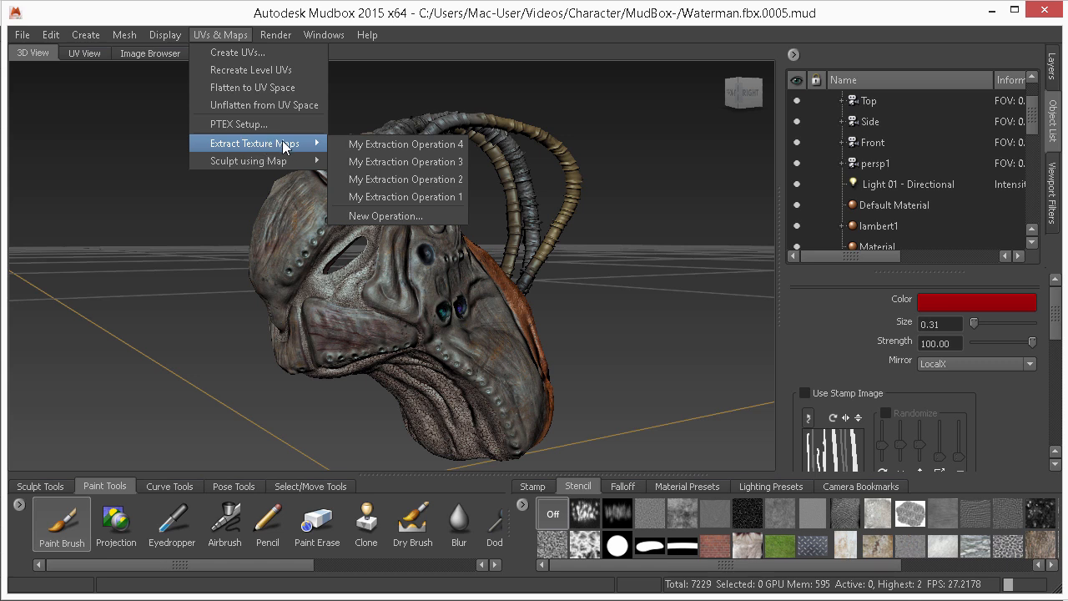
mouse_move(248, 160)
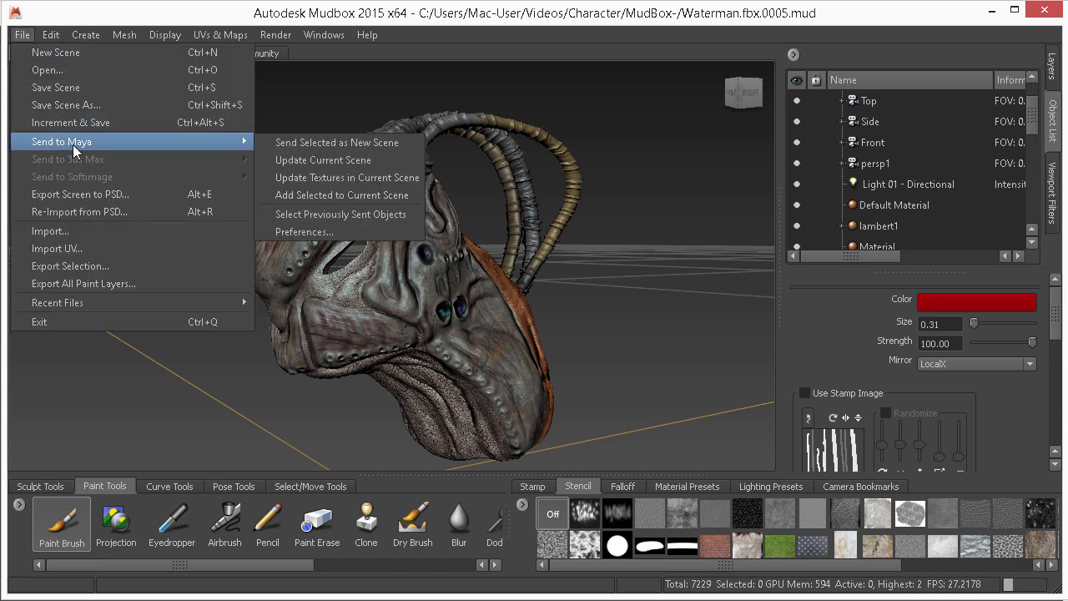
mouse_move(338, 142)
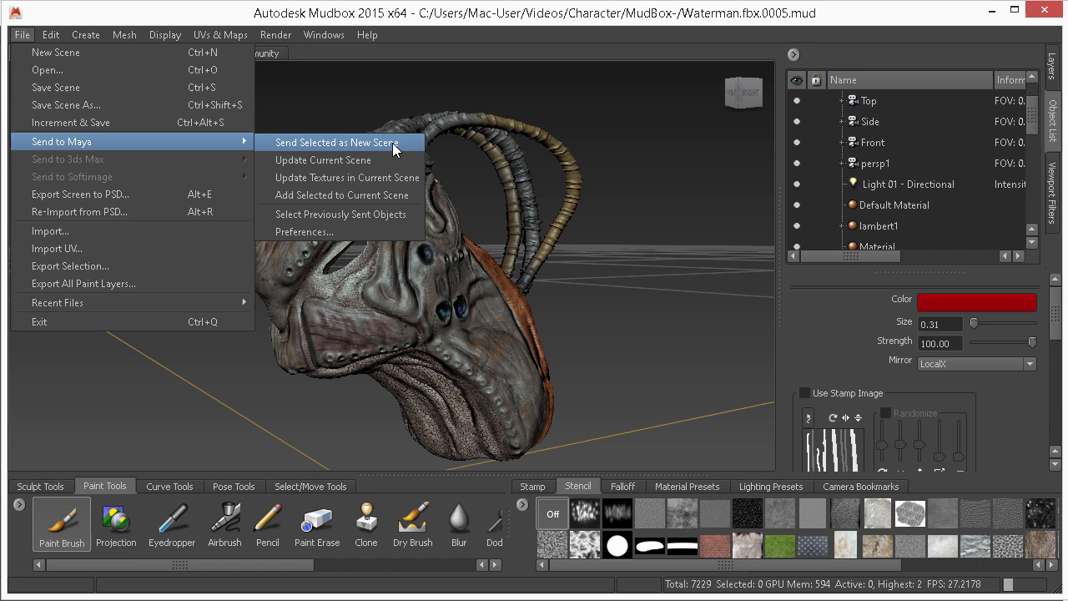
mouse_move(400, 150)
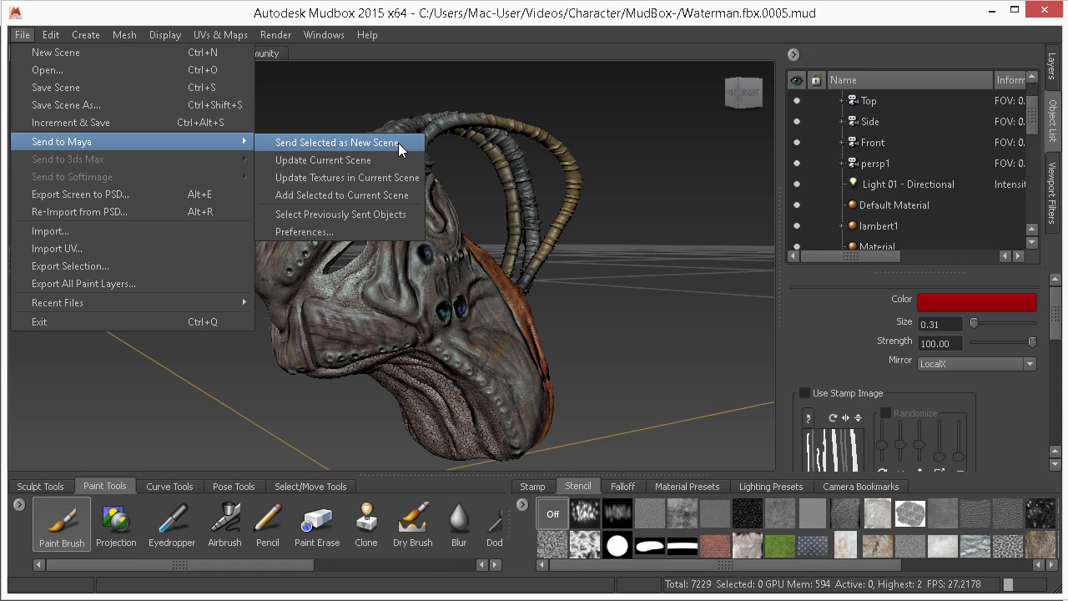
left_click(335, 142)
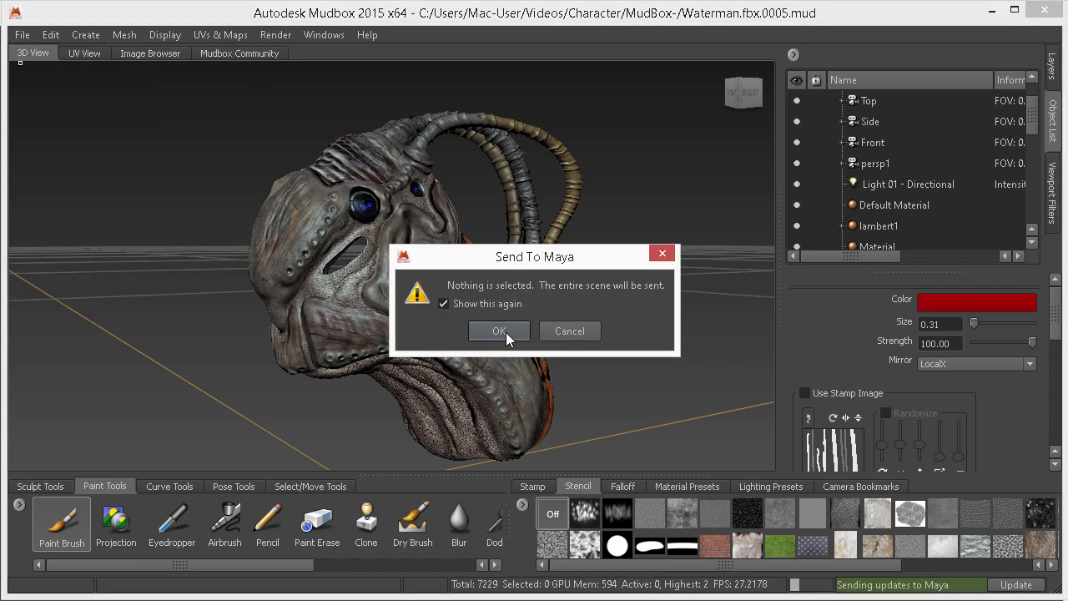
left_click(500, 331)
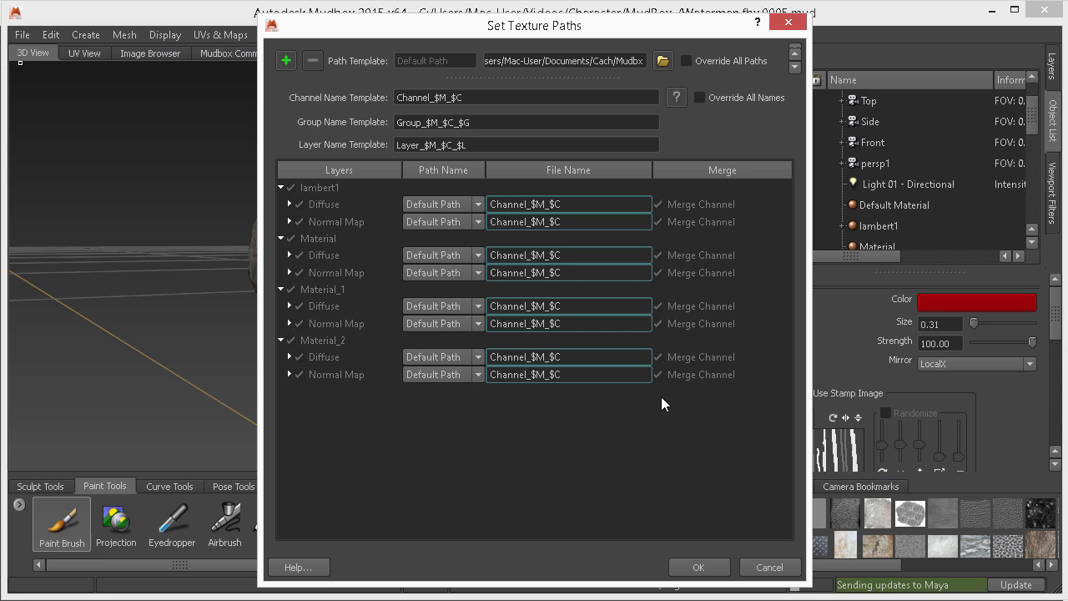
left_click(698, 566)
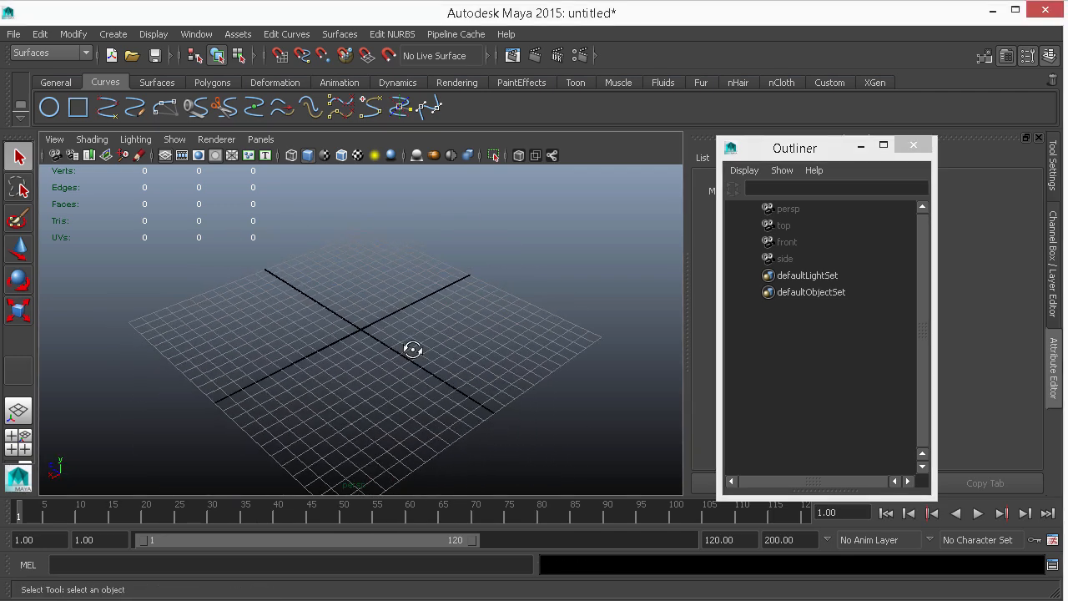
left_click_drag(413, 350, 386, 360)
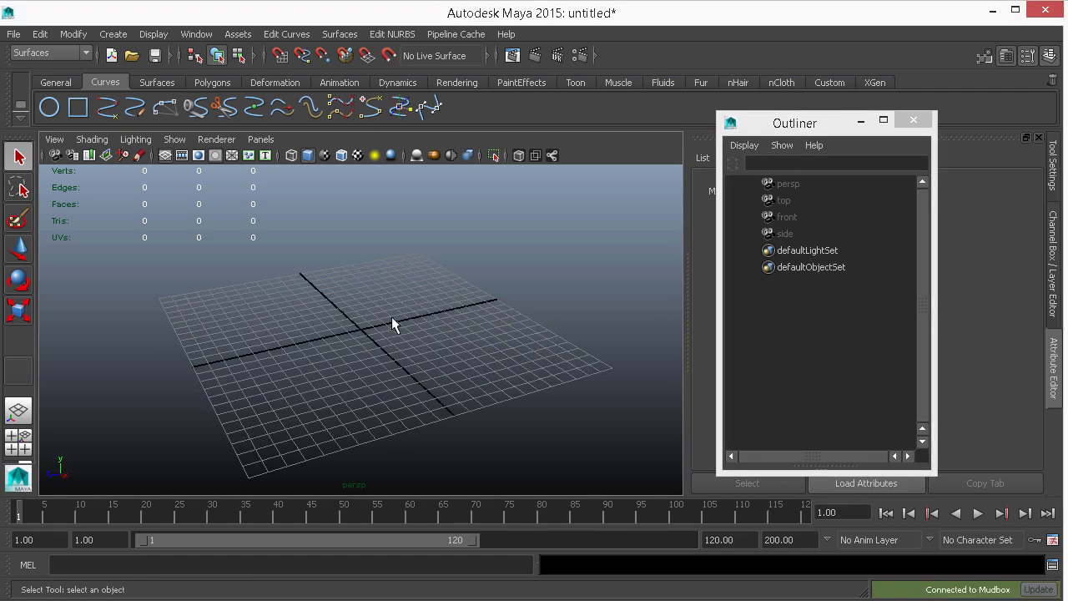
left_click(14, 34)
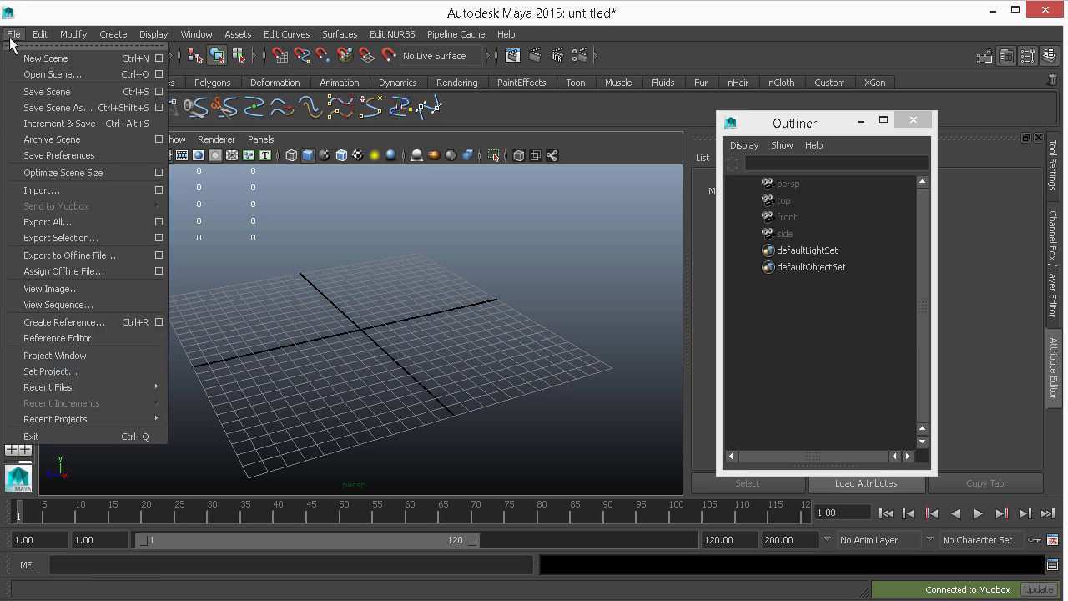
mouse_move(57, 108)
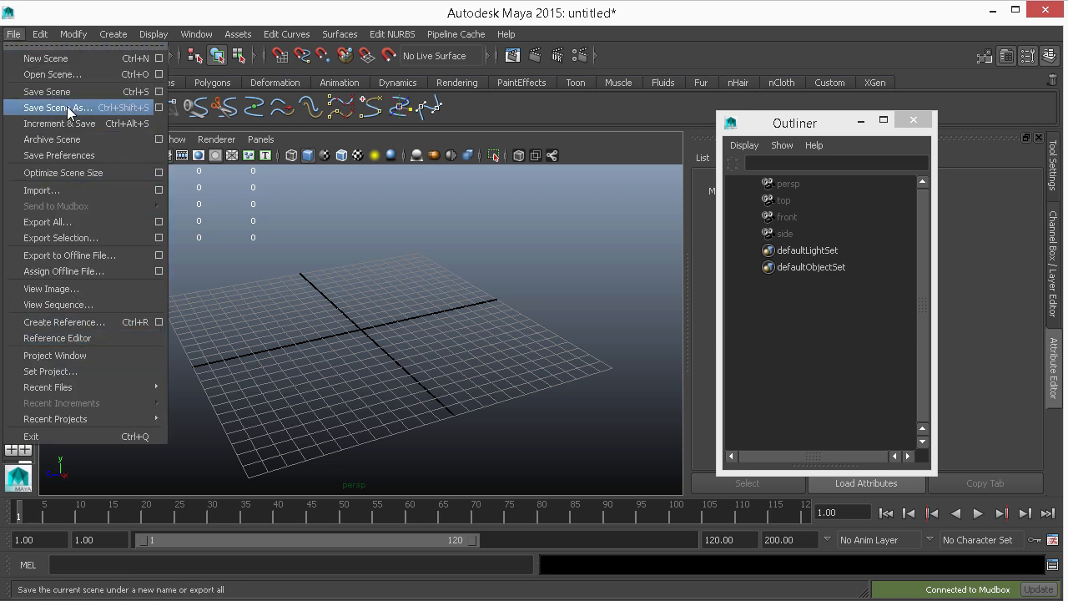
mouse_move(65, 107)
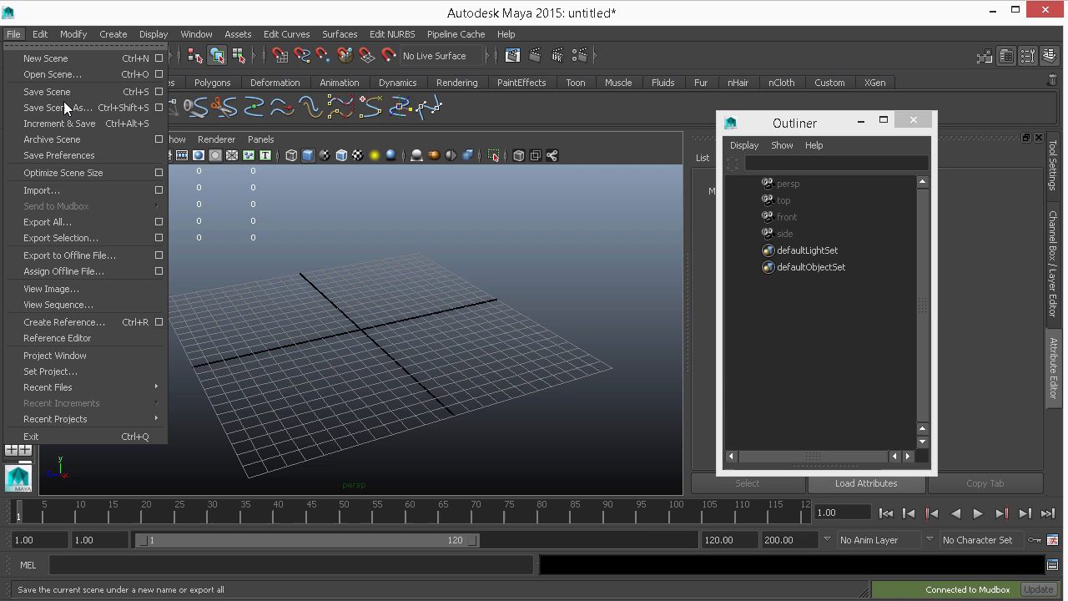
mouse_move(83, 338)
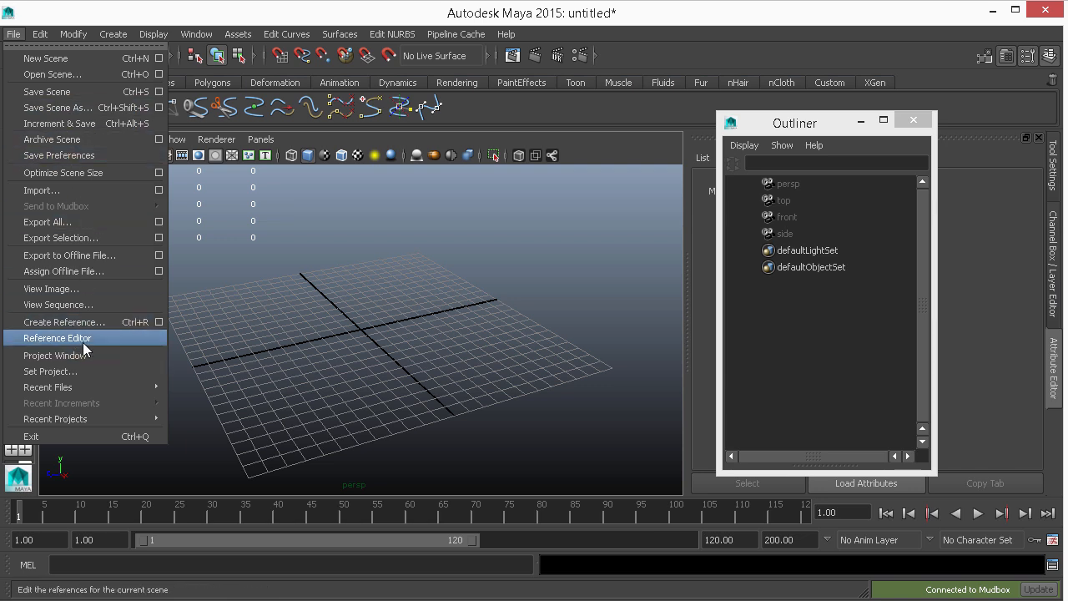
mouse_move(67, 272)
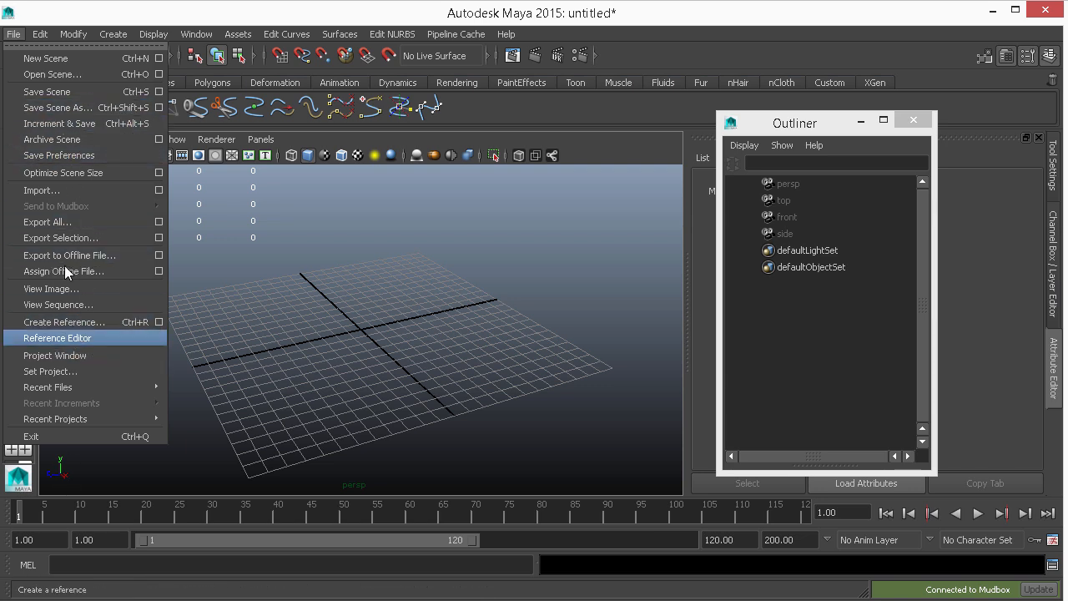
Start a new Maya scene without saving the untitled one, loading Head, Tube, Tube1 and Tube2.
left_click(46, 59)
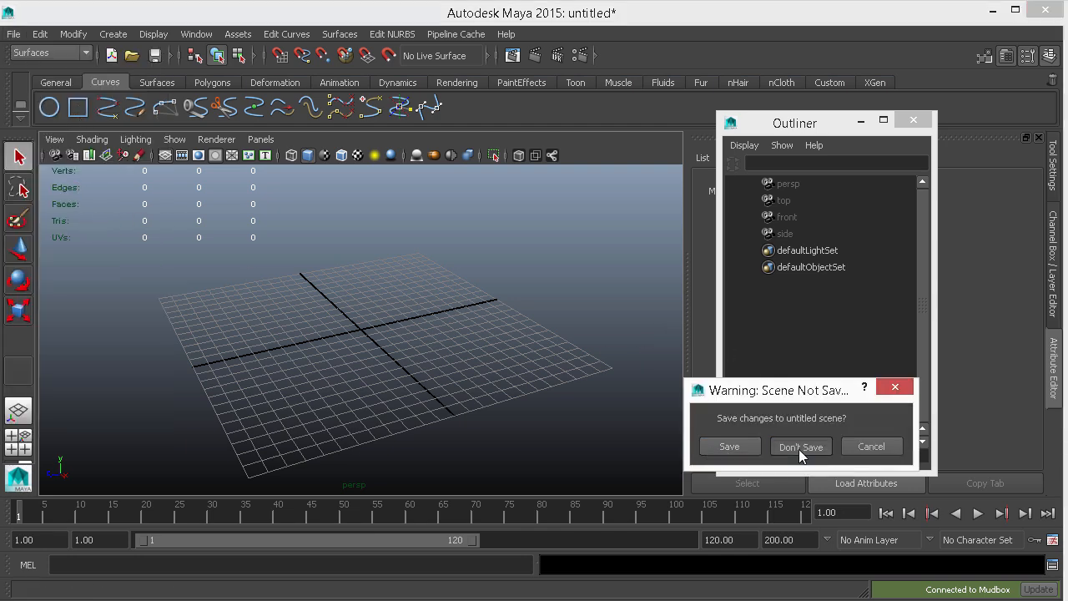
left_click(801, 446)
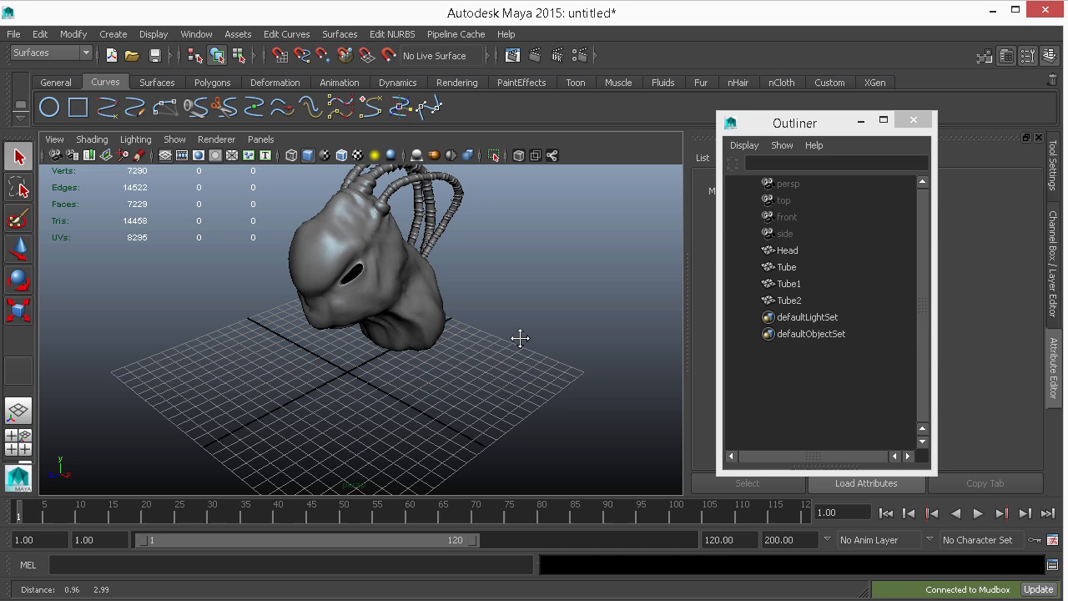
Orbit and zoom around the textured head, face, sides and back tubes to inspect the textures.
left_click_drag(521, 338, 432, 294)
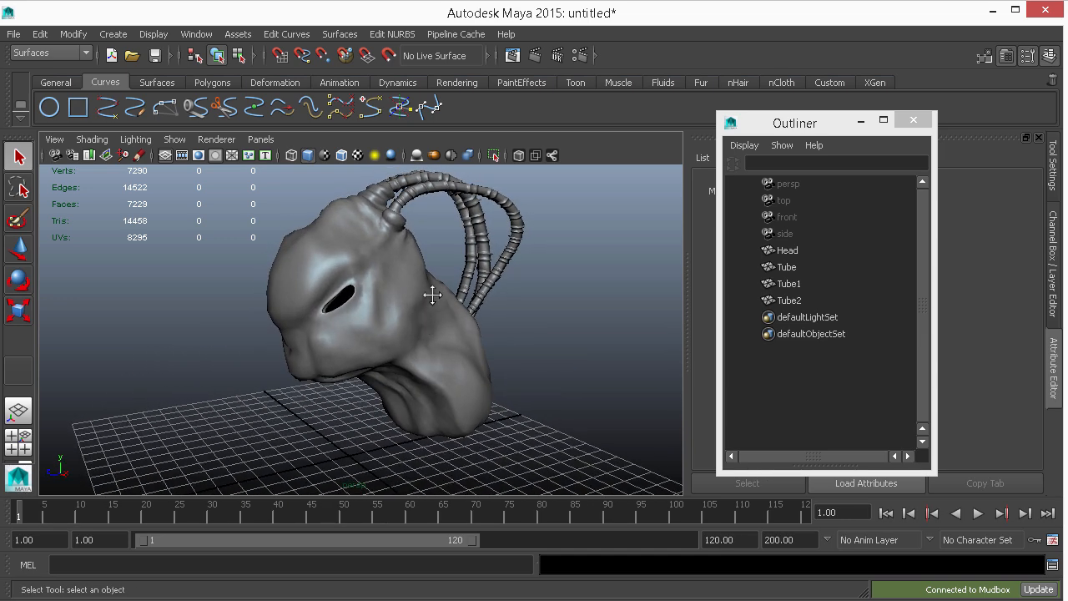
left_click_drag(432, 295, 509, 313)
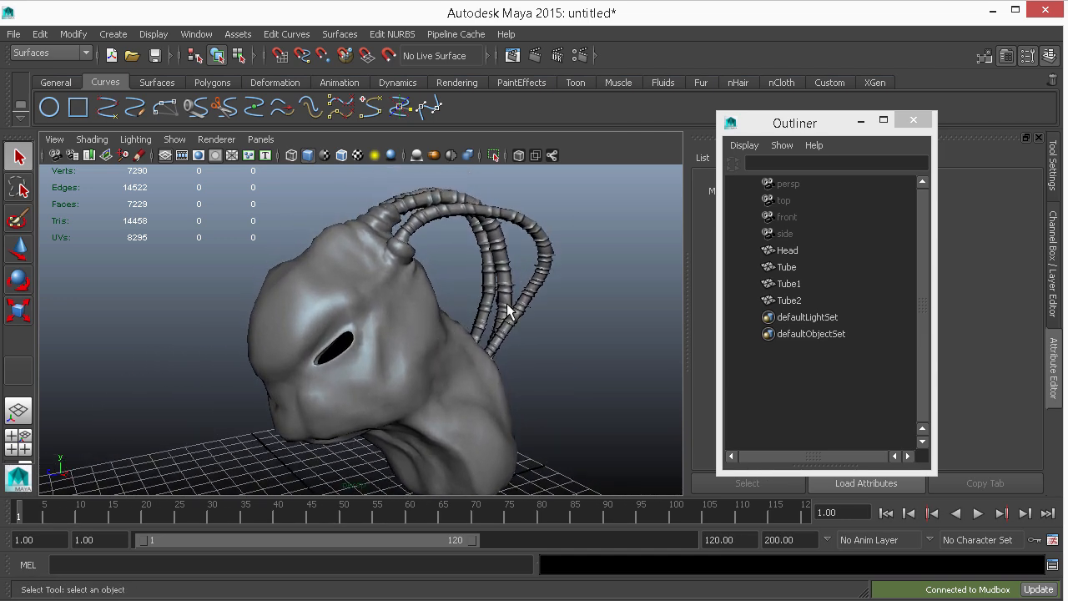
mouse_move(509, 304)
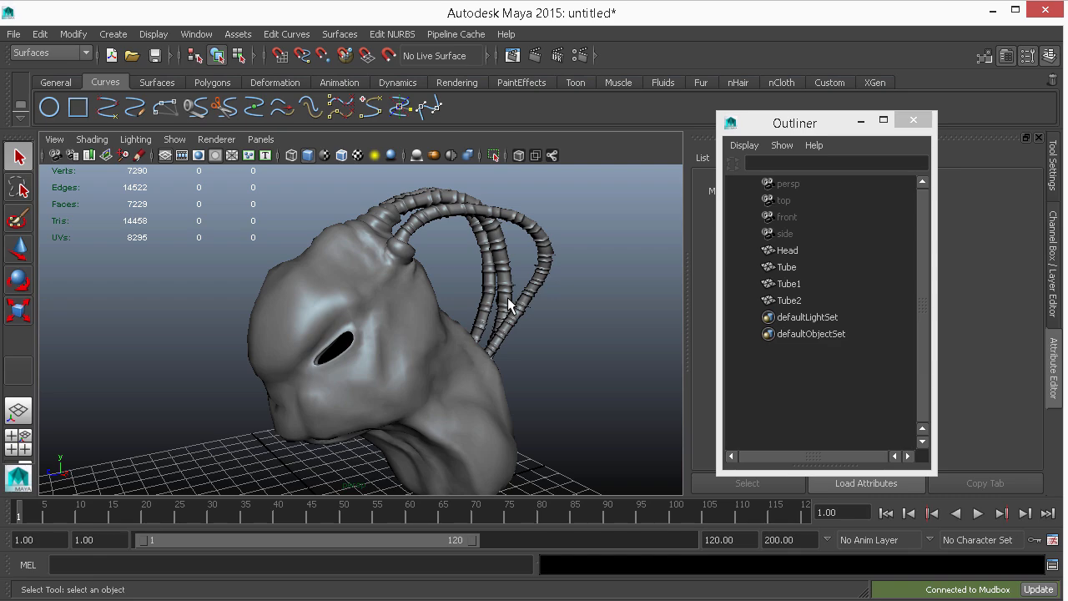
left_click_drag(509, 304, 390, 378)
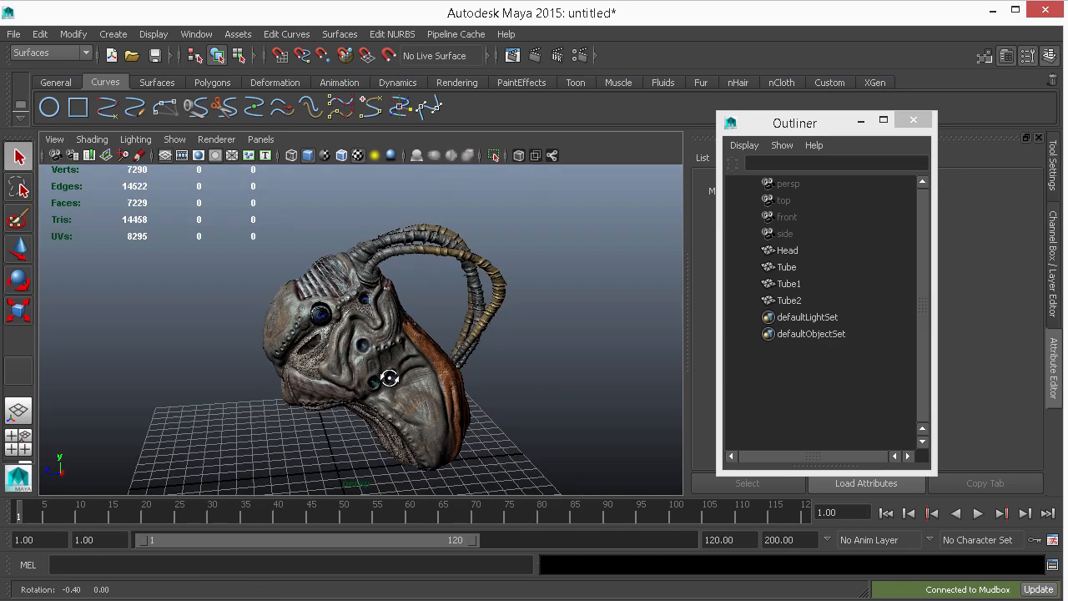
left_click_drag(391, 379, 547, 379)
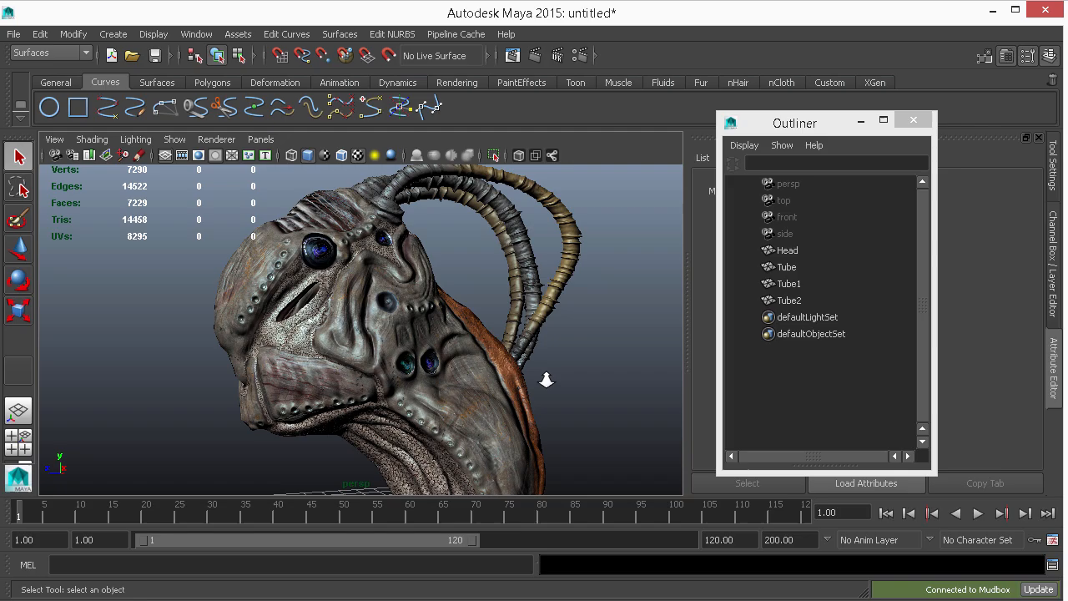
left_click_drag(546, 381, 409, 333)
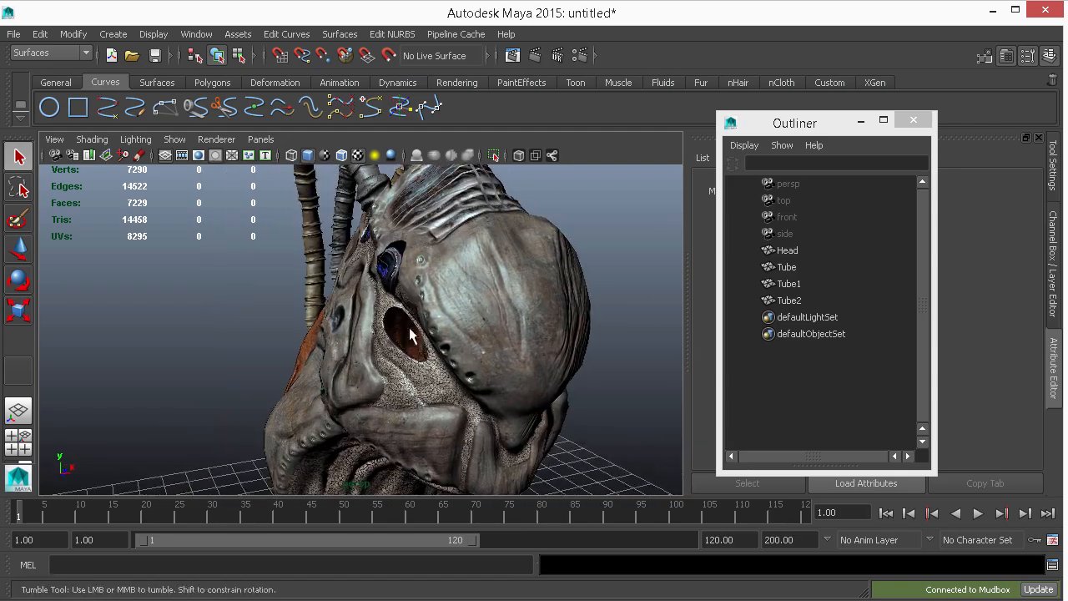
left_click_drag(409, 334, 263, 359)
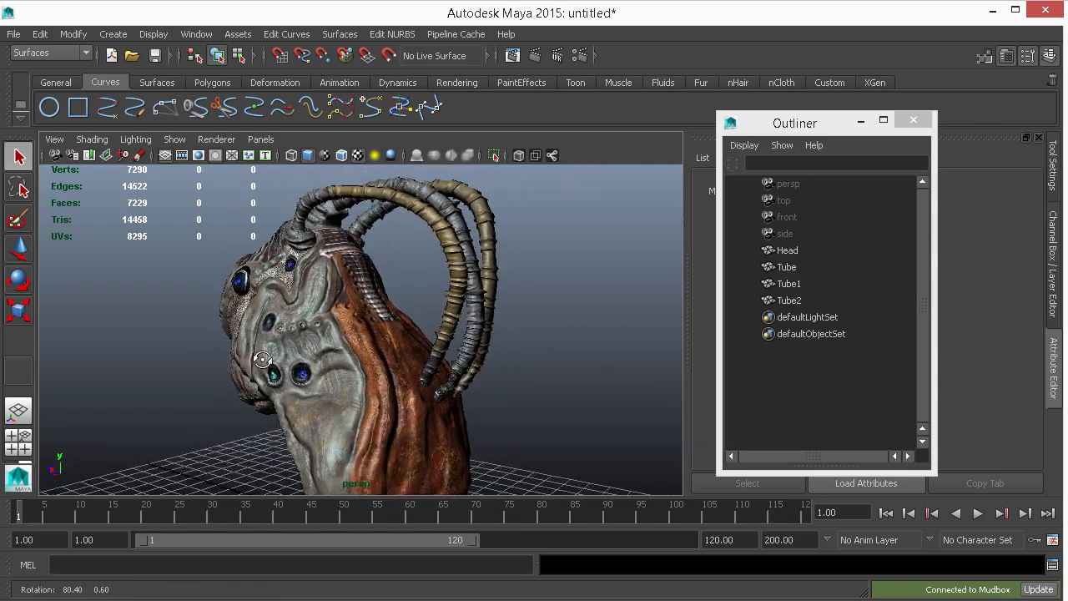